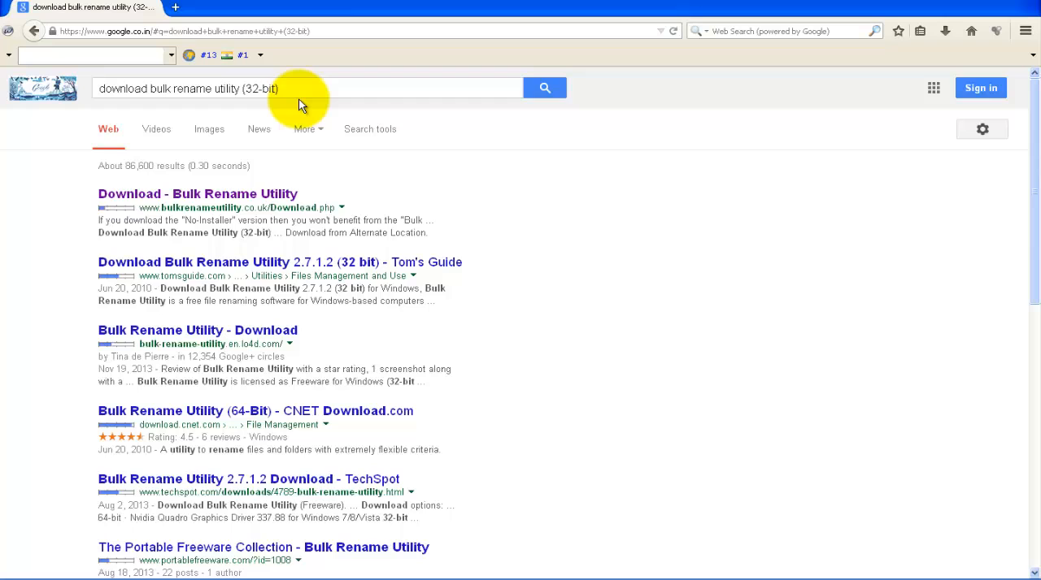
mouse_move(263, 201)
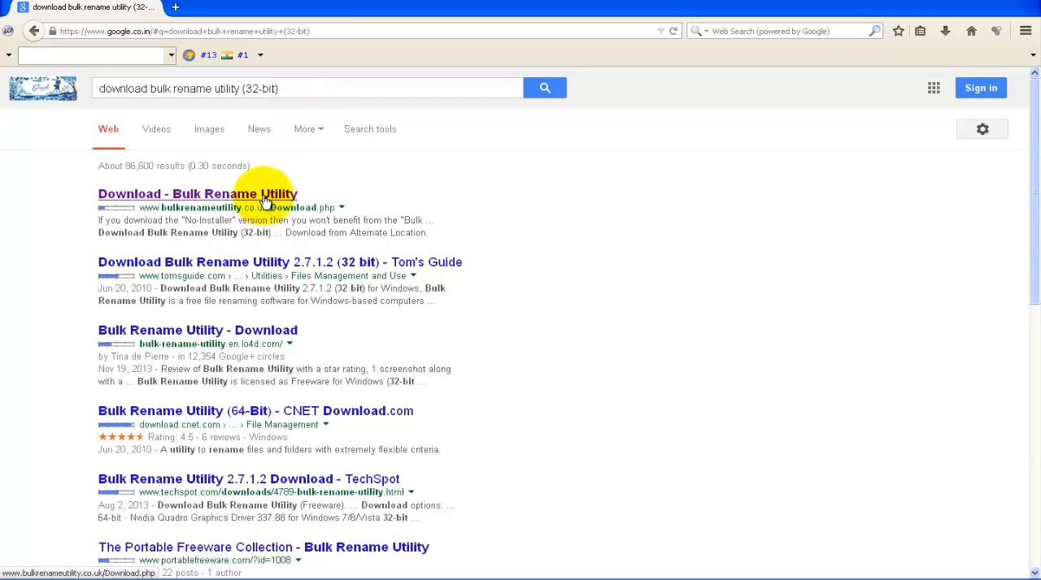
Step: Open the top 'Download - Bulk Rename Utility' search result in a new browser tab
right_click(198, 194)
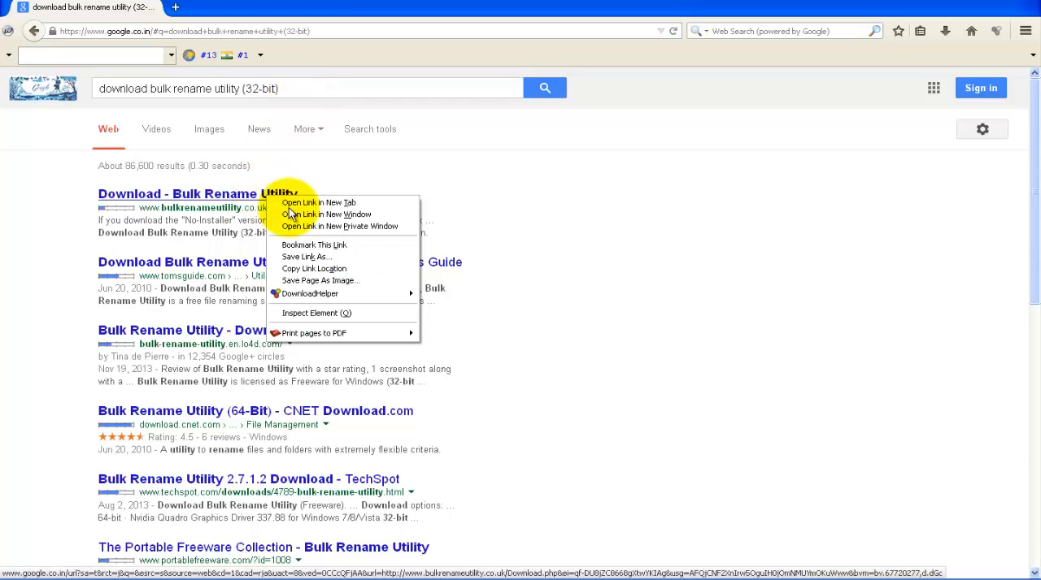
click(318, 201)
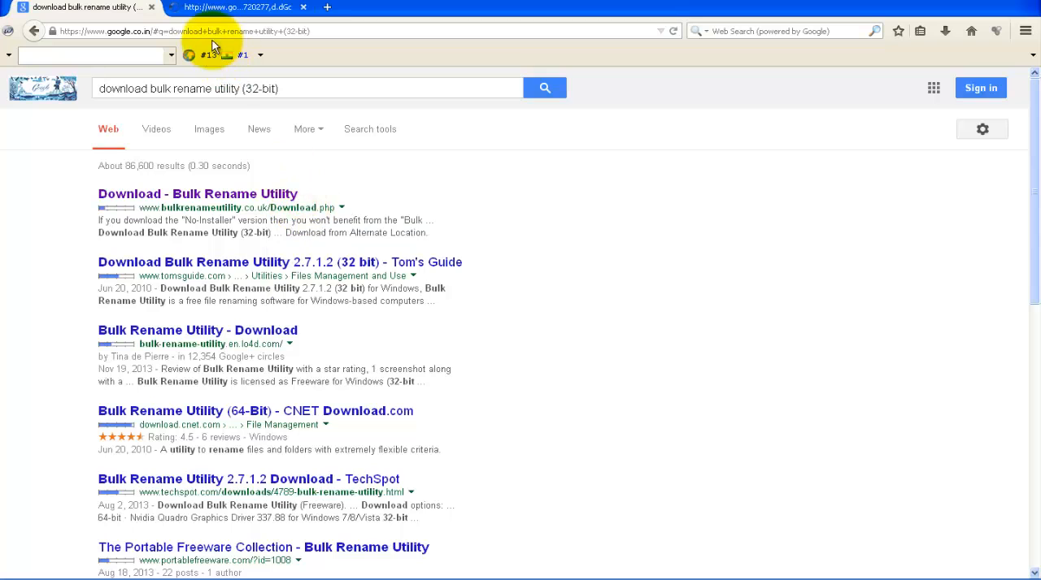
Step: Request the 32-bit installer download, cancel the save prompt, and check the Downloads list
click(198, 193)
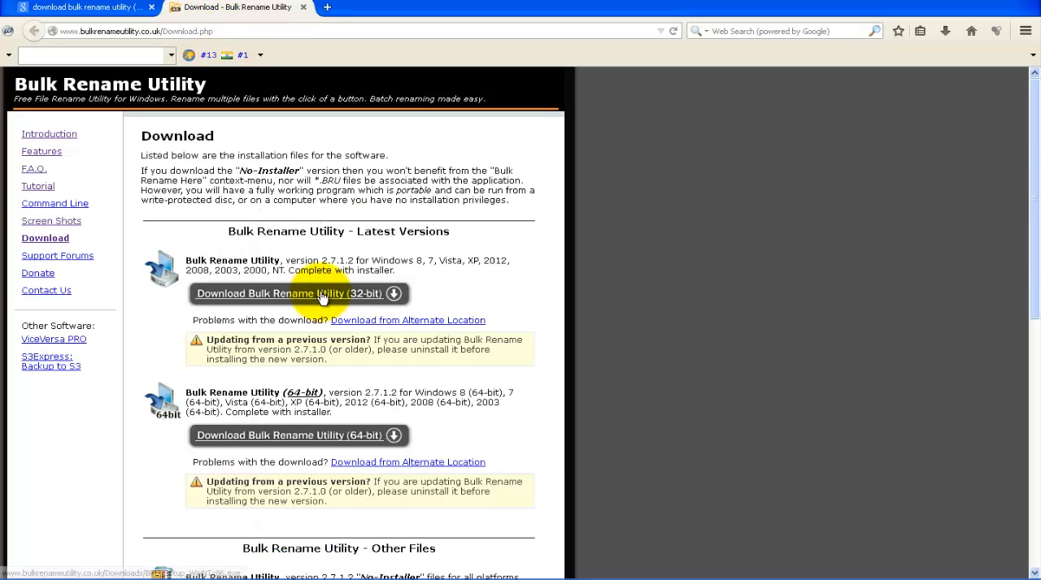
click(292, 292)
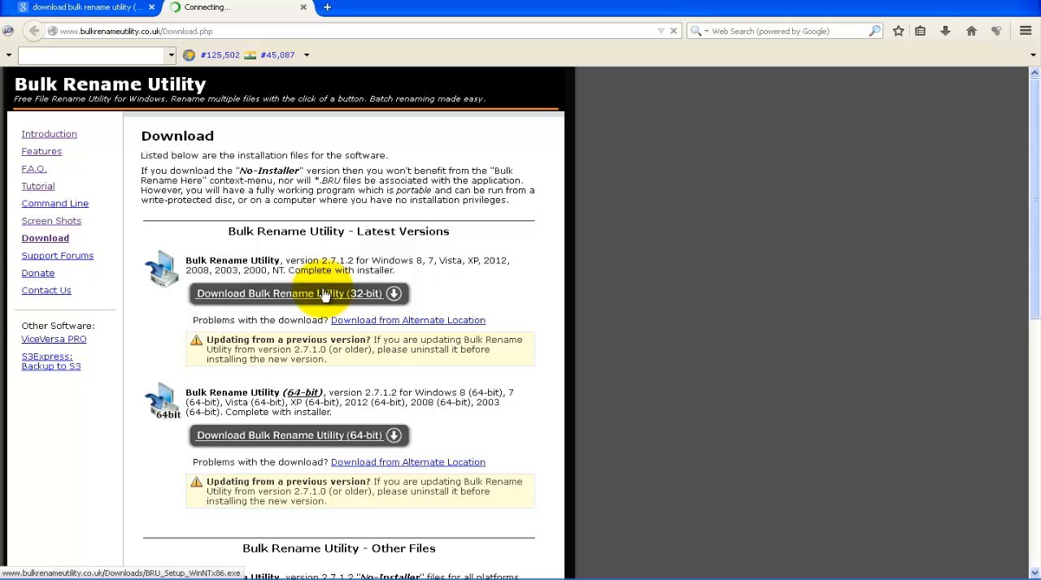
click(294, 293)
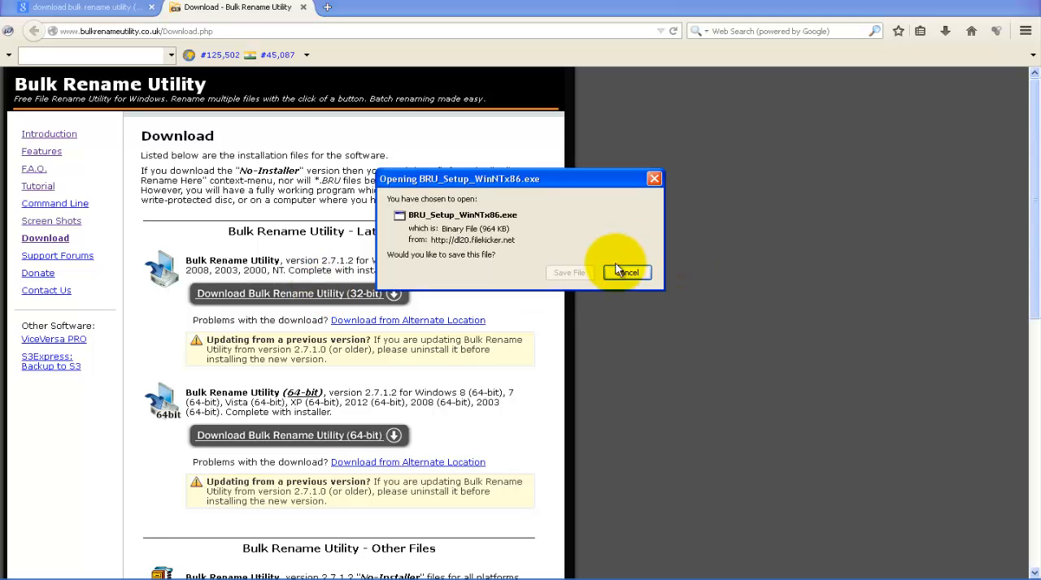
click(624, 273)
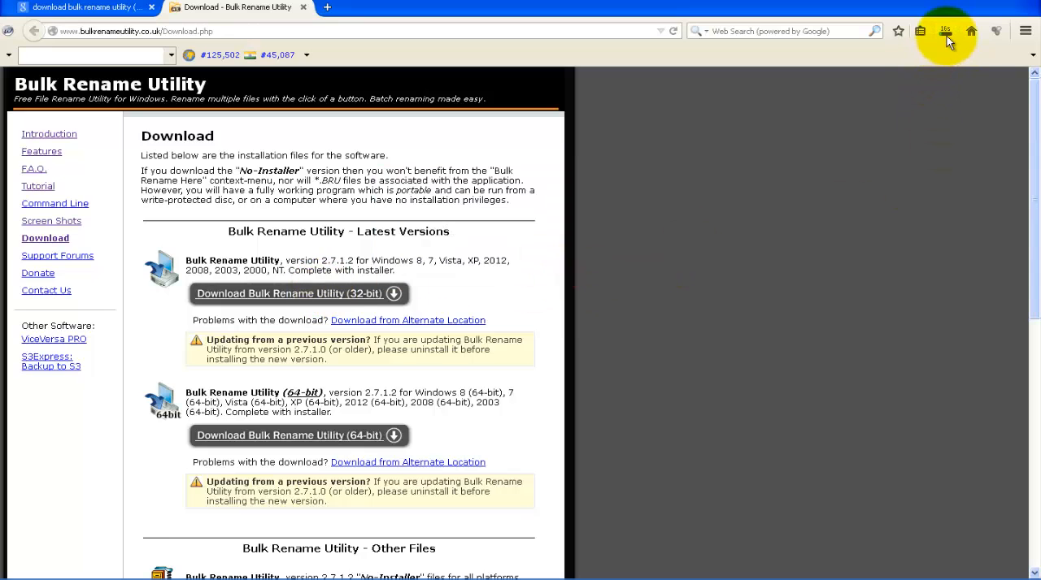
click(944, 31)
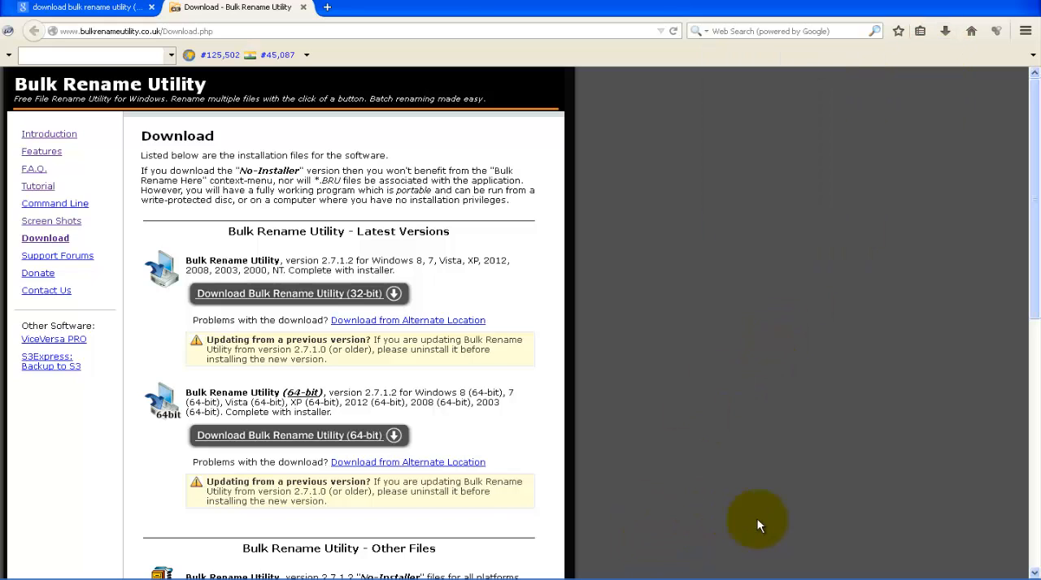
mouse_move(24, 573)
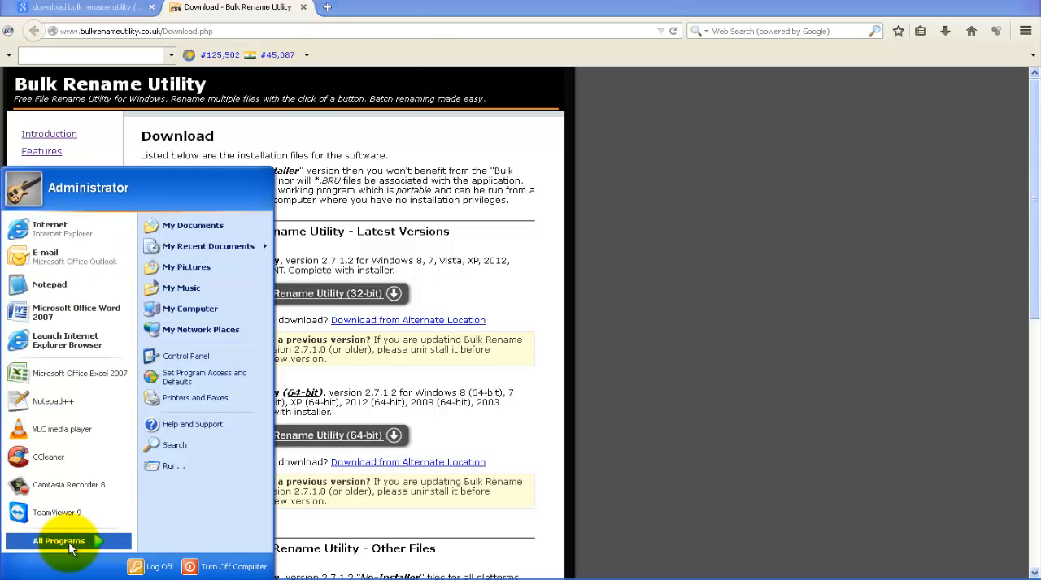
Step: Launch Bulk Rename Utility from Start > All Programs
click(58, 542)
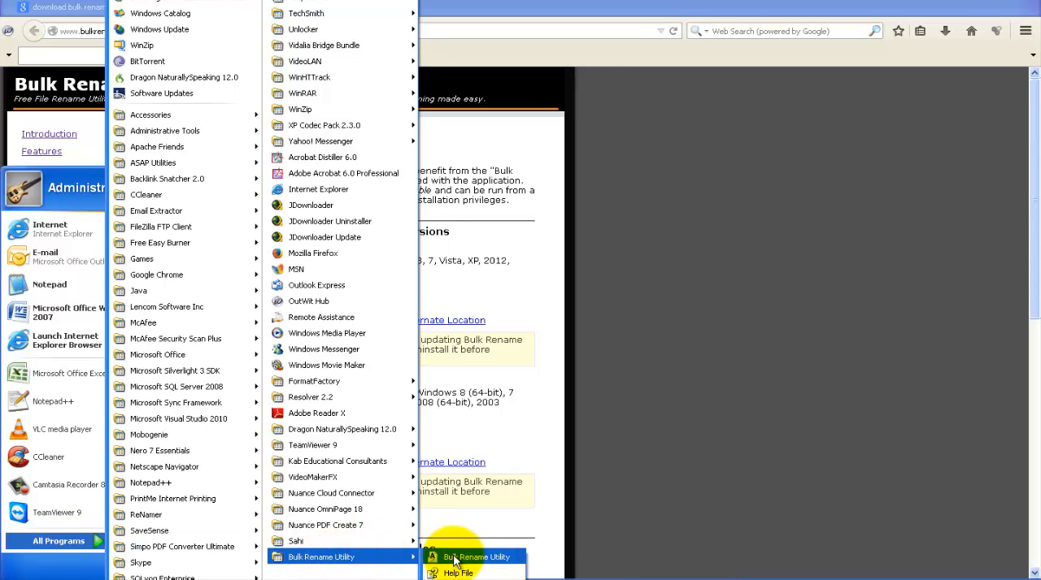
click(477, 556)
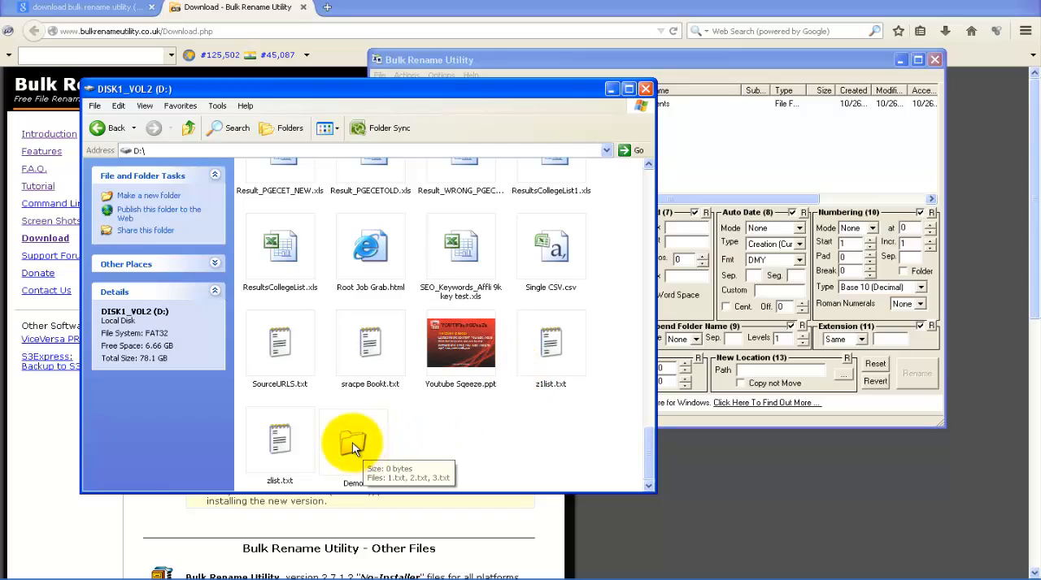
Step: Open the D:\Demo folder in Explorer showing 1.txt, 2.txt and 3.txt
double_click(352, 439)
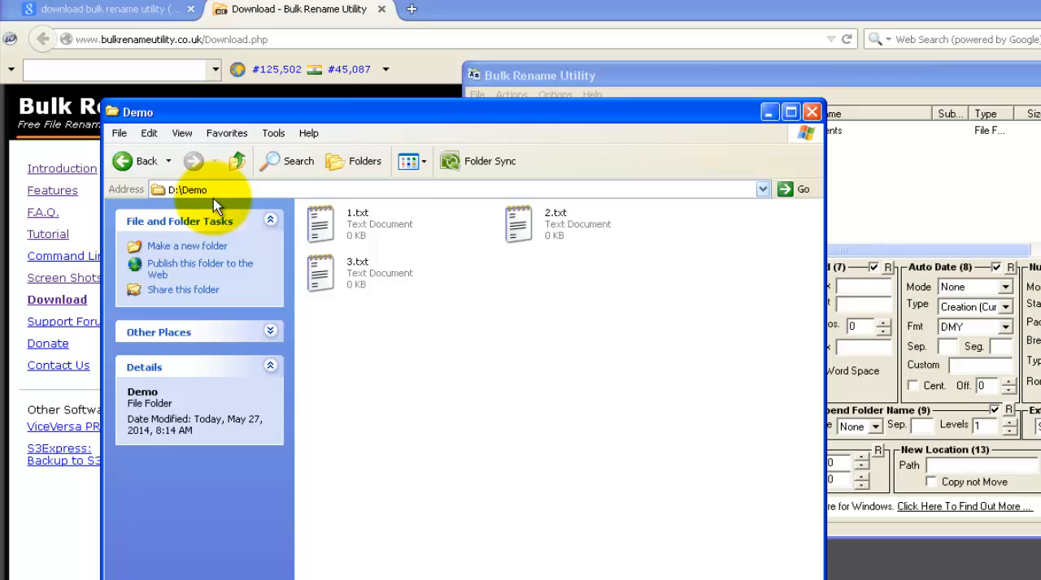
mouse_move(322, 224)
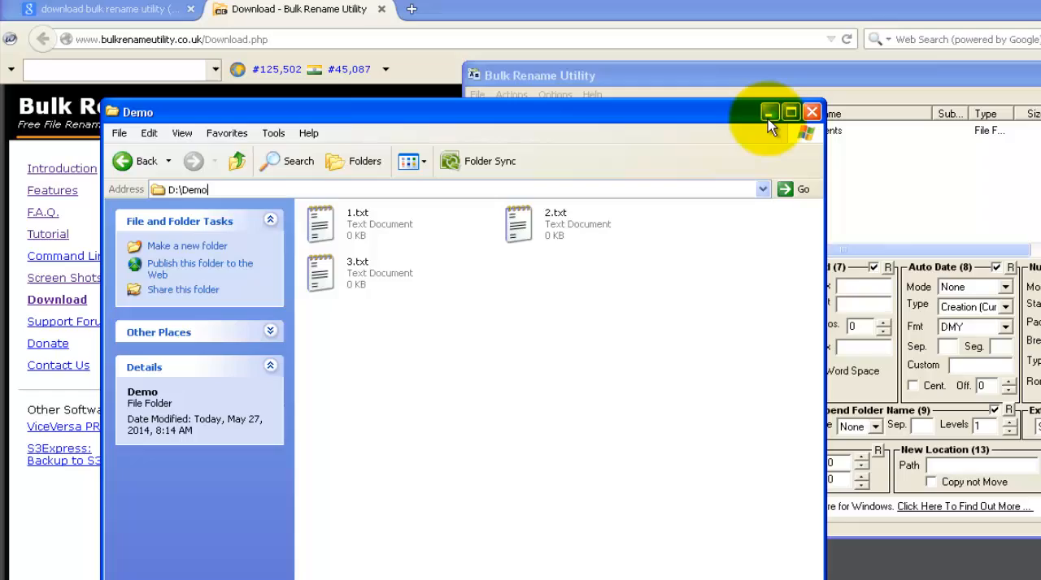
mouse_move(769, 111)
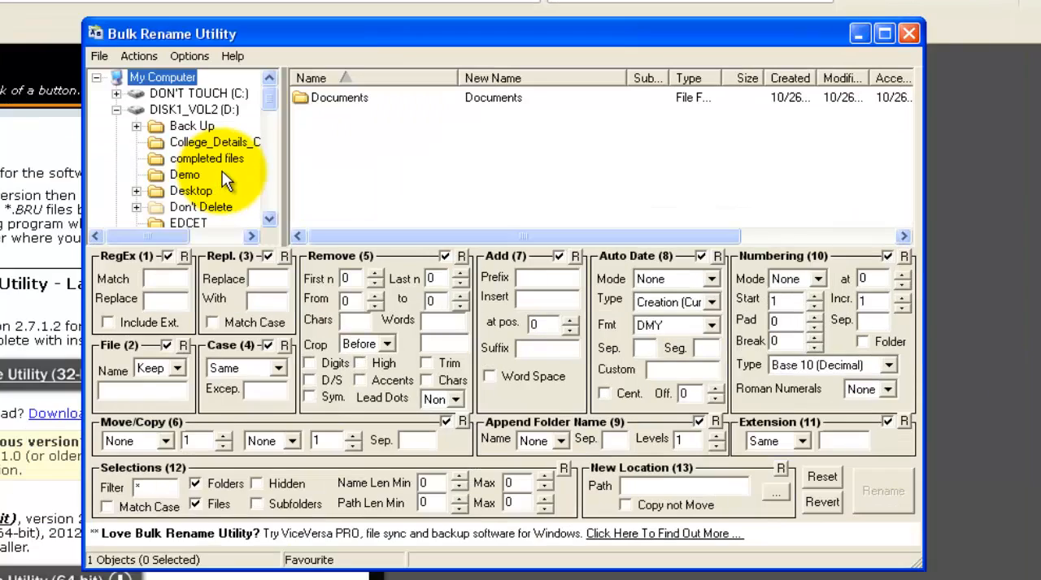
mouse_move(234, 181)
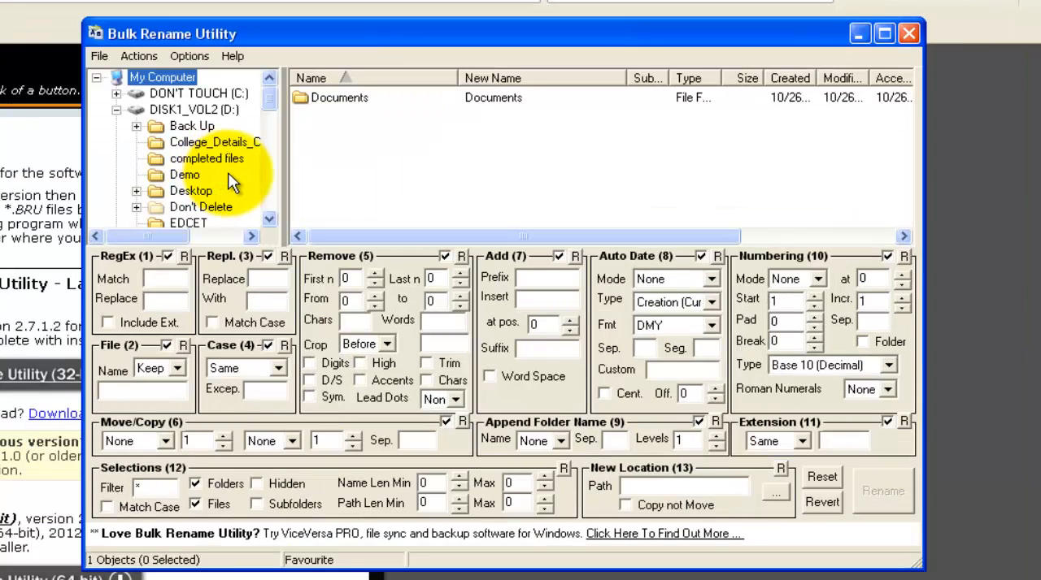
mouse_move(176, 178)
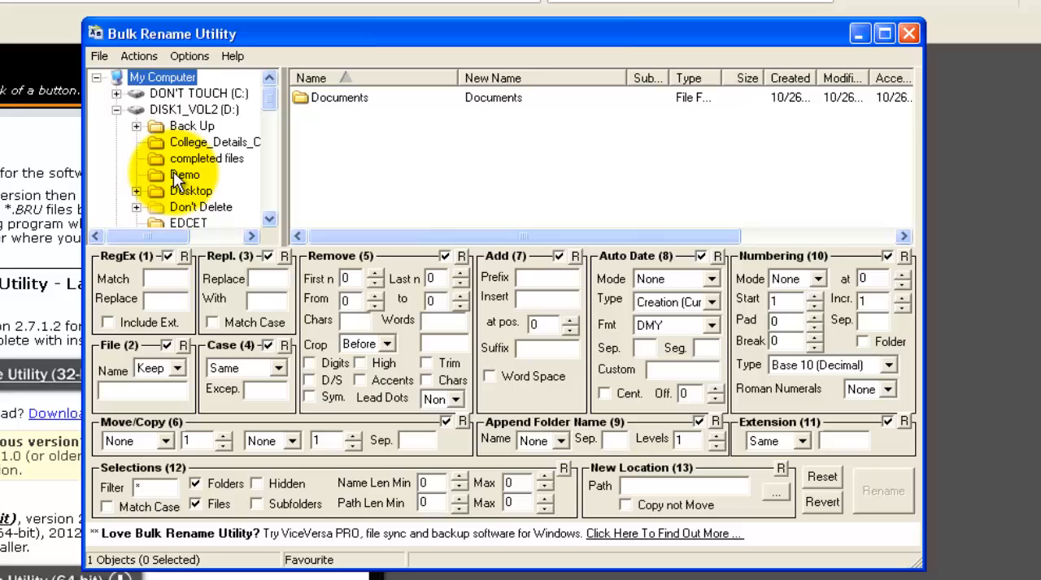
Step: Load D:\Demo in the folder tree so 1.txt, 2.txt and 3.txt are listed for renaming
click(185, 175)
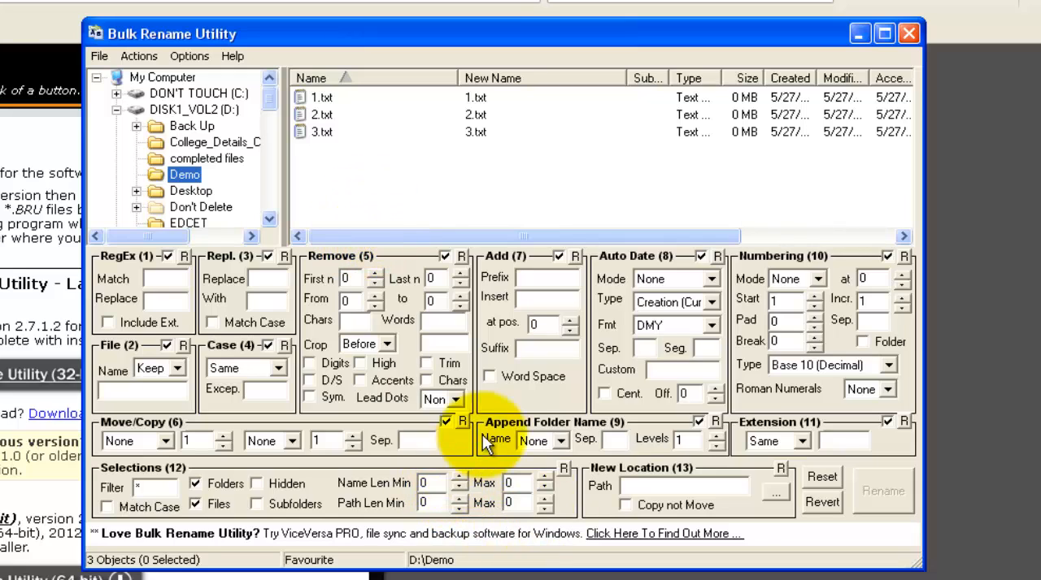
mouse_move(631, 447)
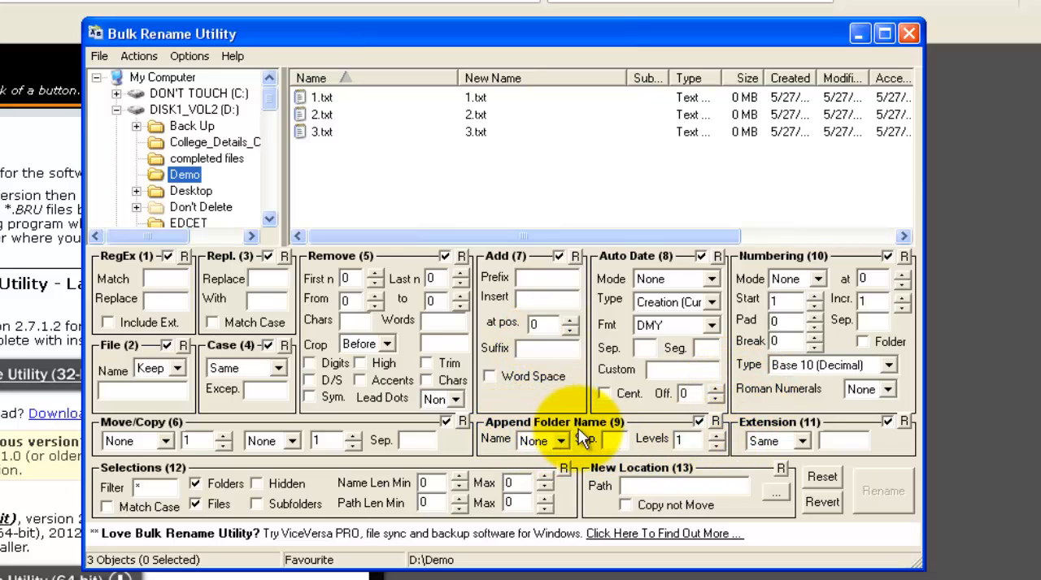
Step: Set Append Folder Name to Prefix with '-' separator and exclude folders from selection
click(560, 440)
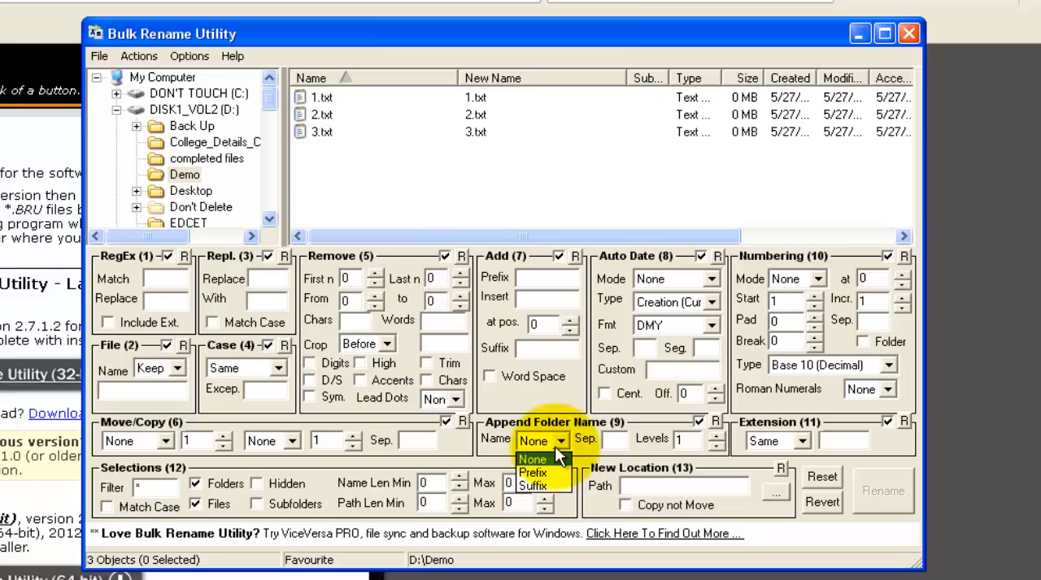
click(532, 472)
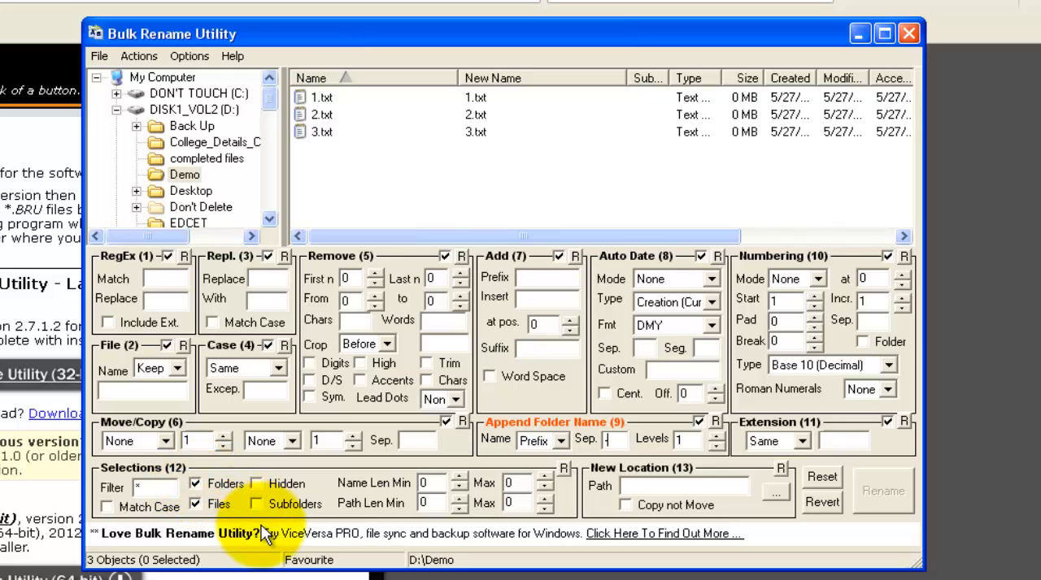
click(194, 485)
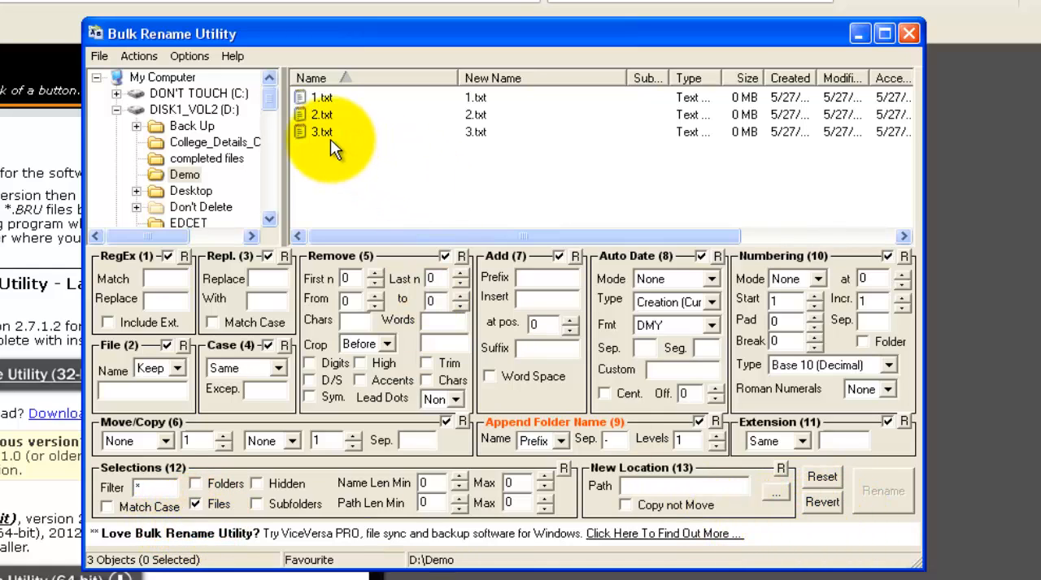
Step: Rename the three Demo files to Demo-1.txt, Demo-2.txt, Demo-3.txt and confirm
click(322, 131)
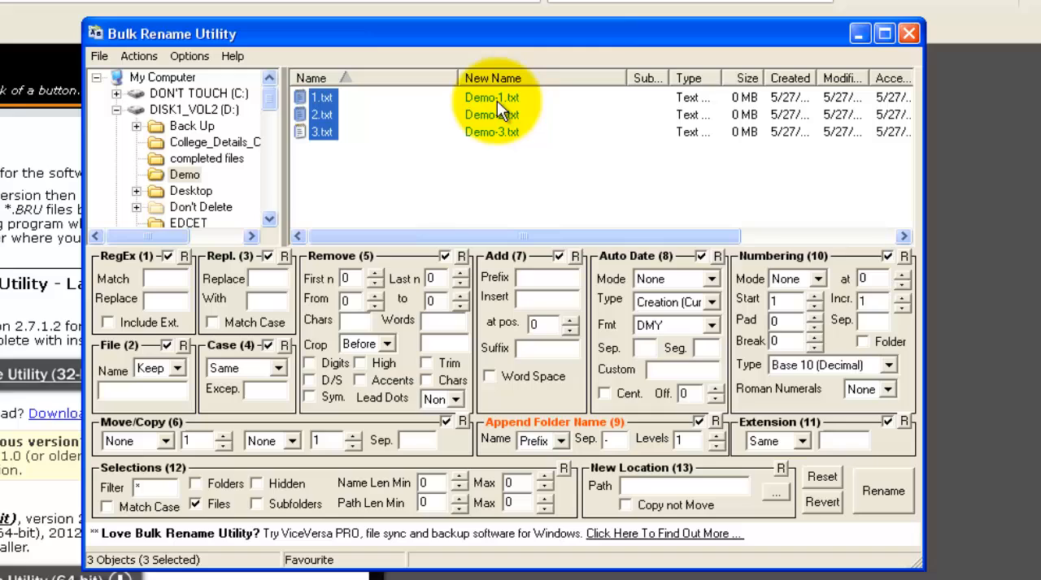
mouse_move(484, 114)
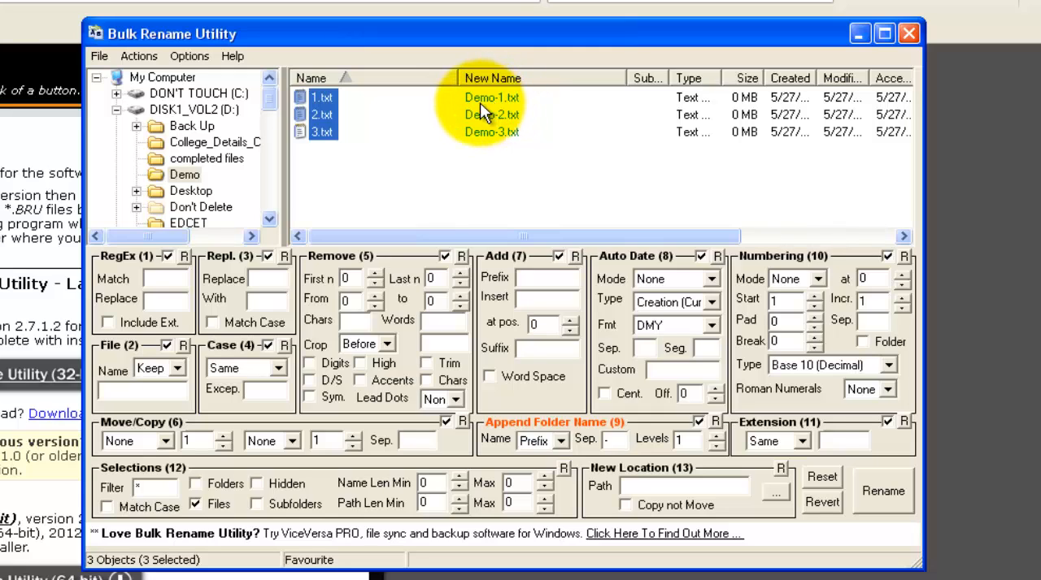
mouse_move(406, 134)
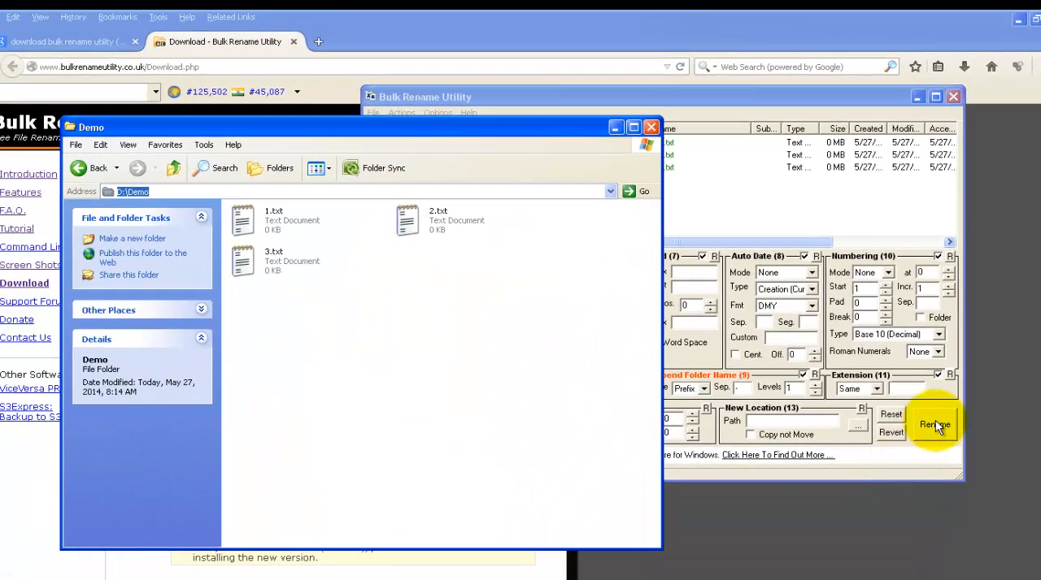
click(933, 424)
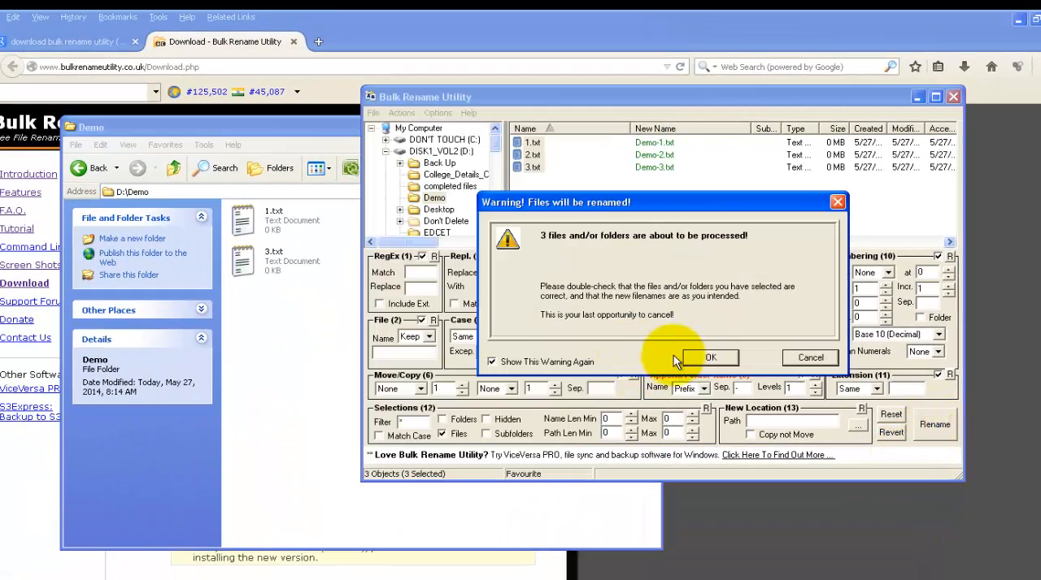
click(709, 358)
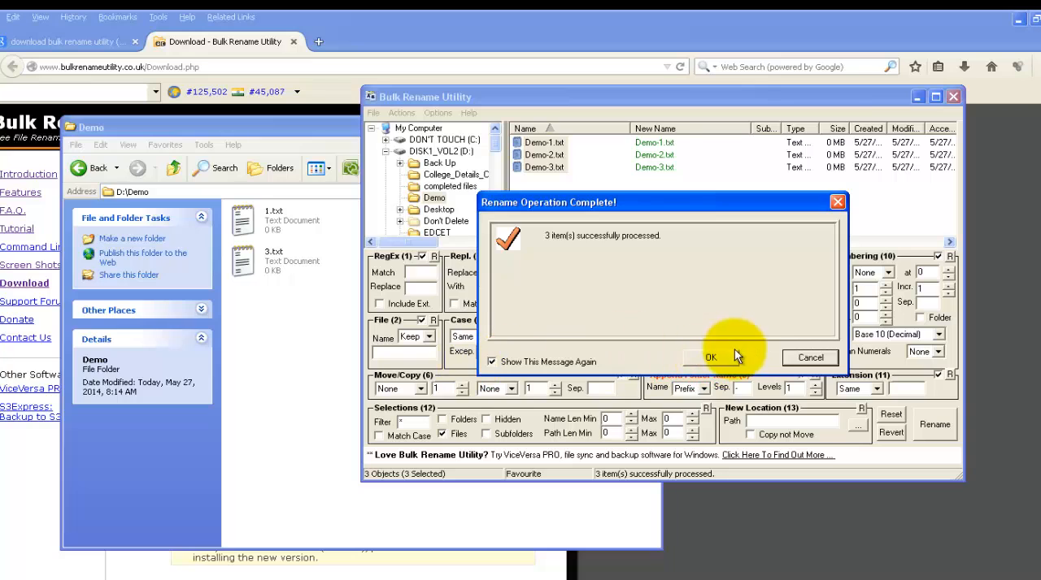
click(709, 357)
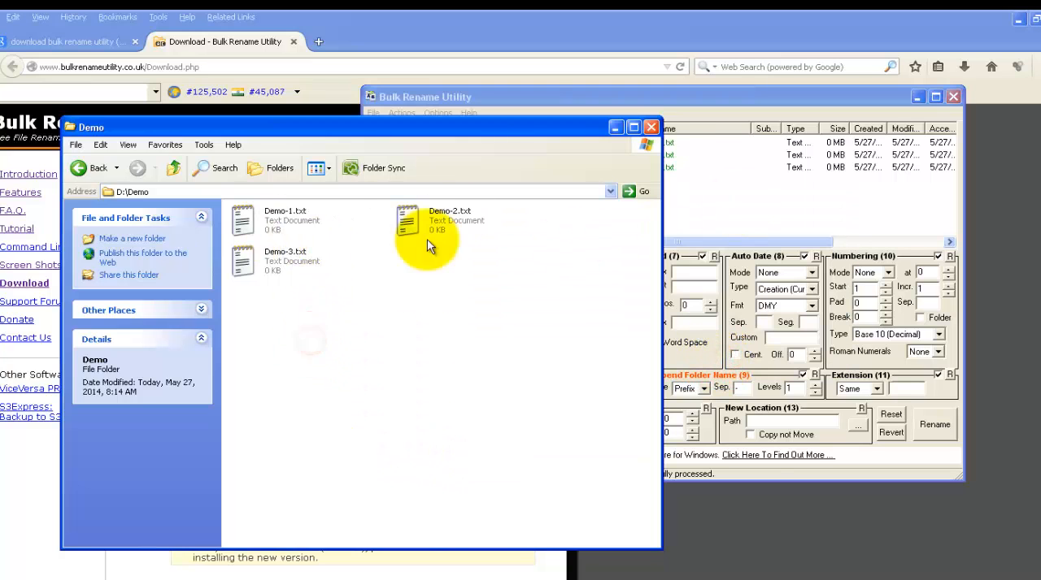
Step: Create two new subfolders SF1 and SF2 inside D:\Demo in Explorer
drag(91, 126, 202, 113)
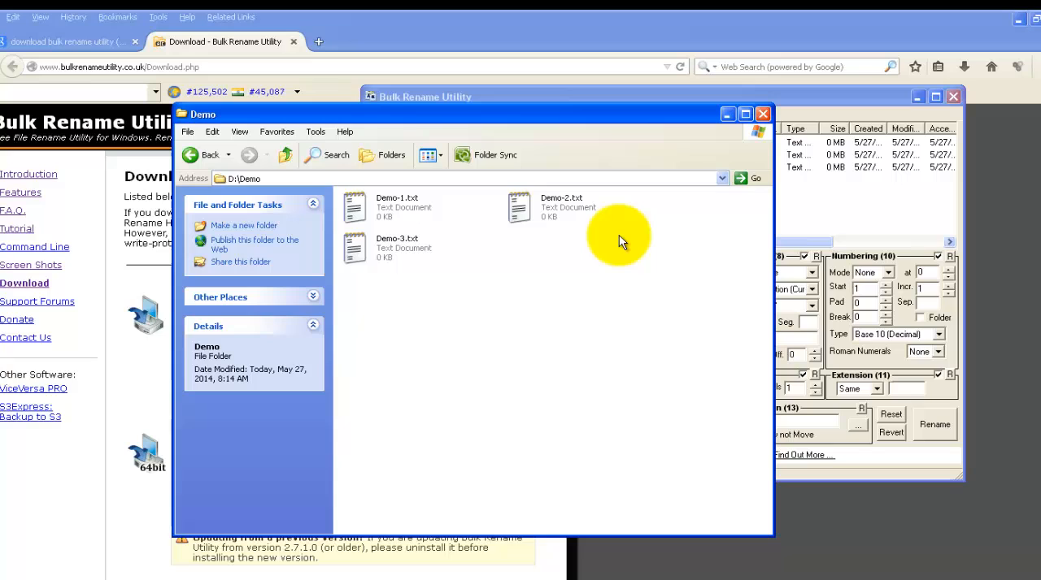
mouse_move(339, 179)
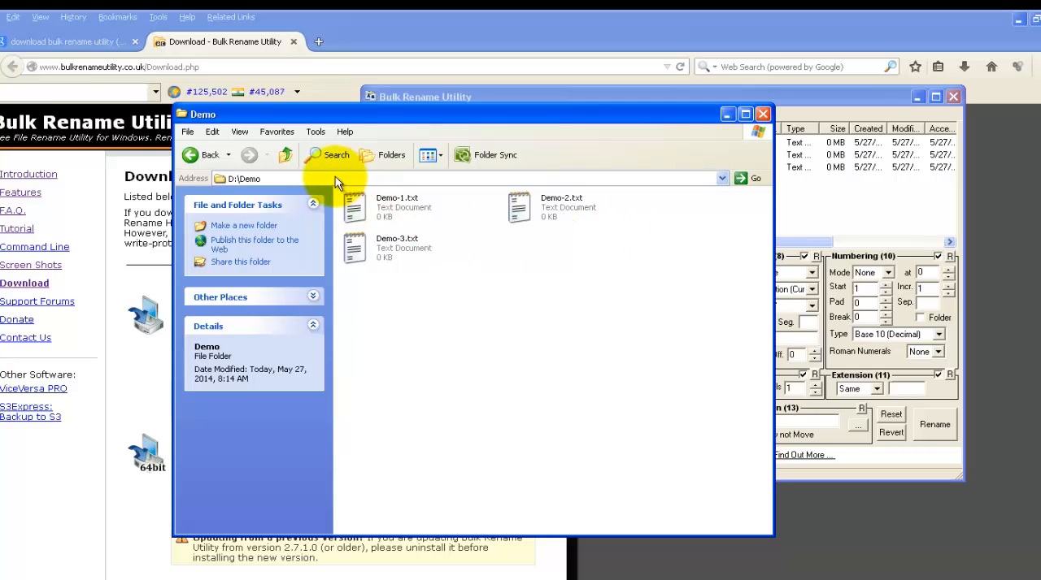
right_click(468, 306)
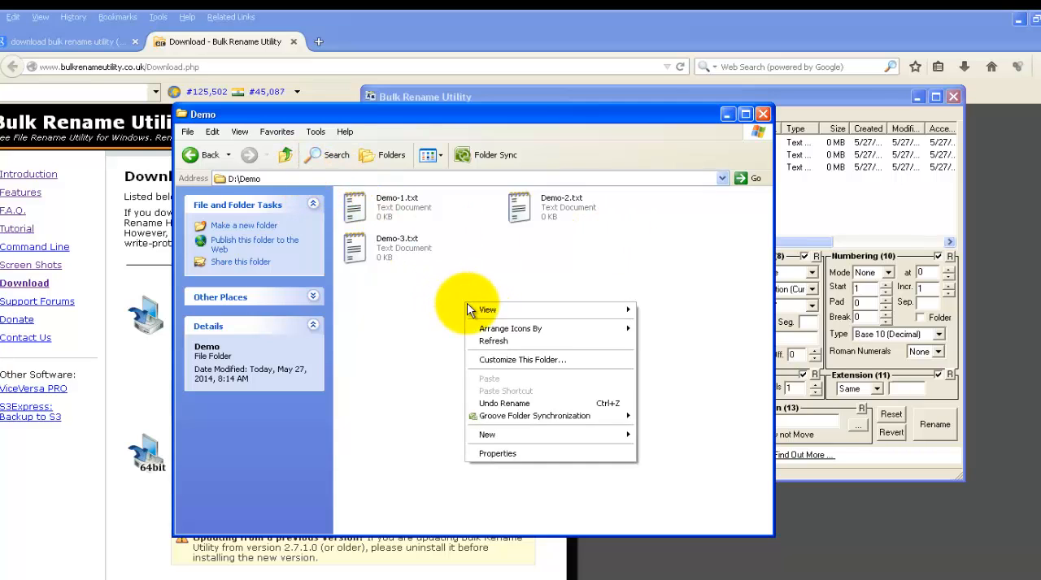
click(486, 434)
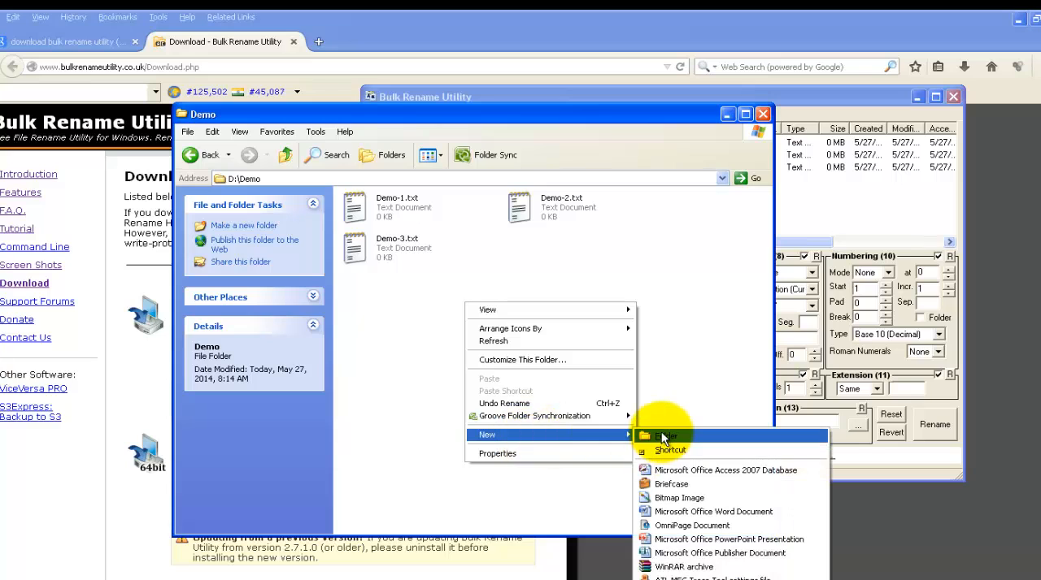
click(665, 435)
text(SF1)
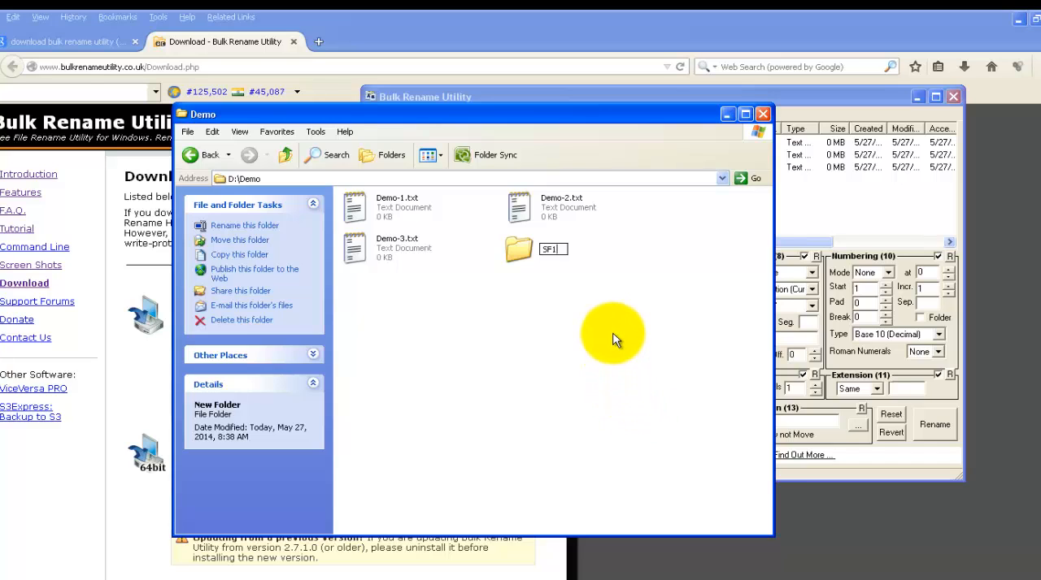
right_click(614, 333)
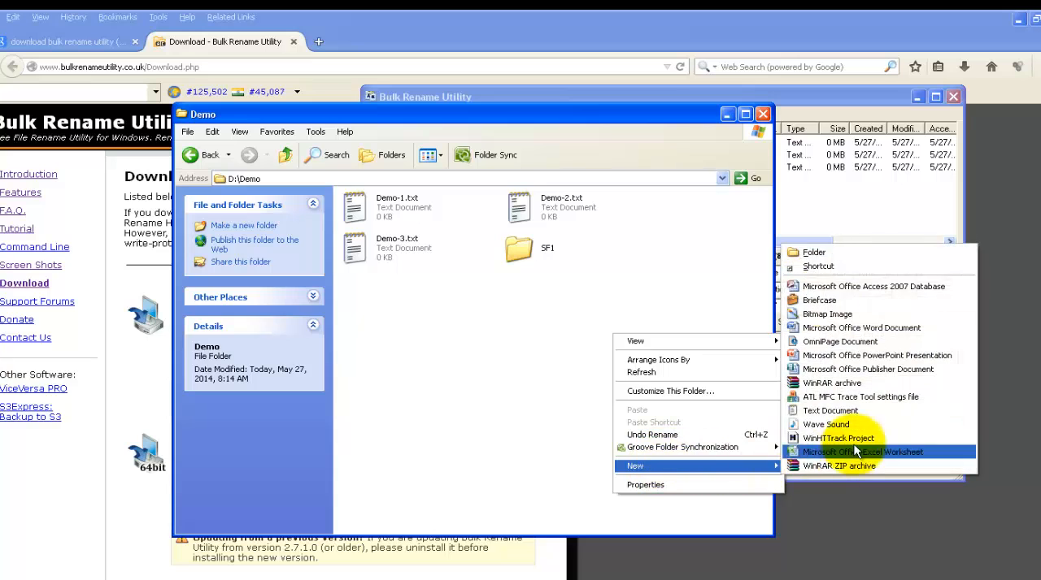
click(813, 252)
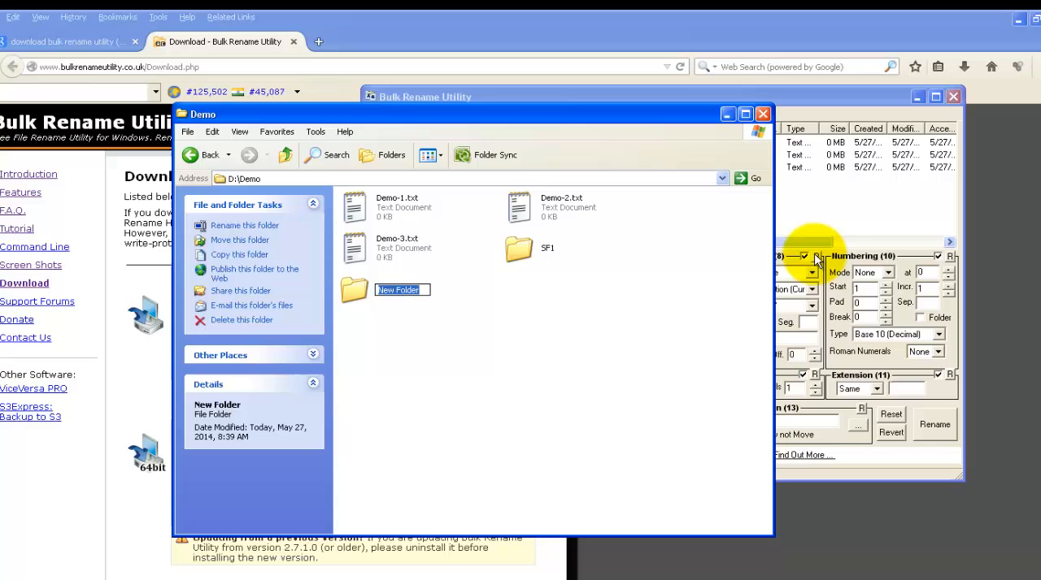
text(SF)
text(1.txt)
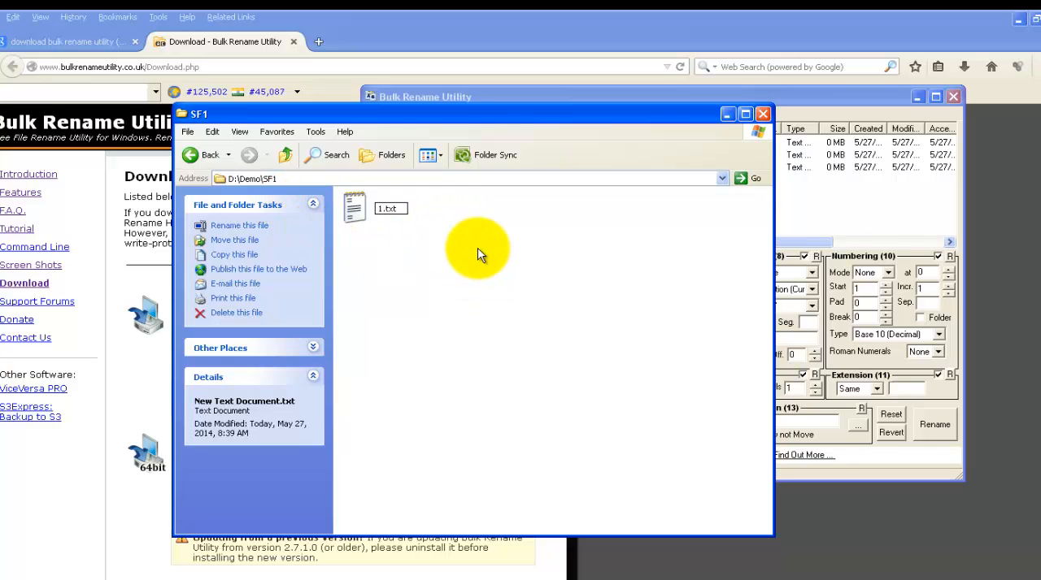
Step: Create a new text document inside SF1, then return to the Demo folder
right_click(478, 247)
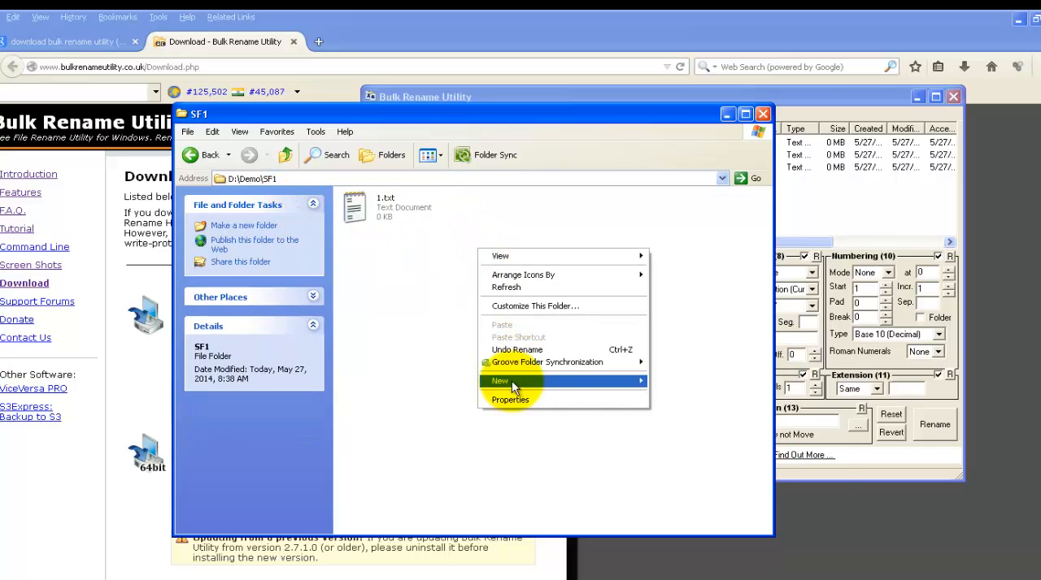
click(500, 381)
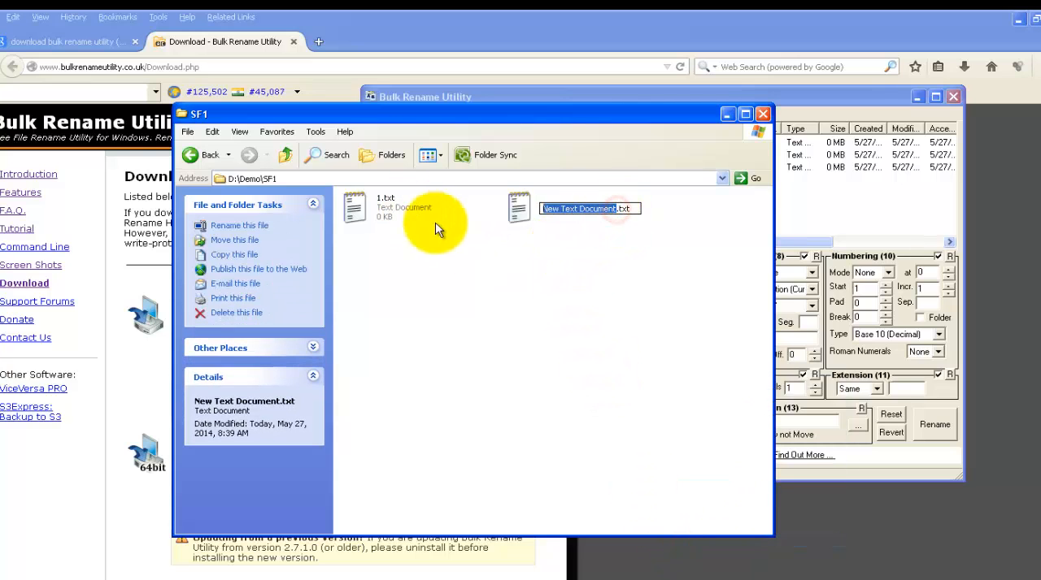
click(210, 155)
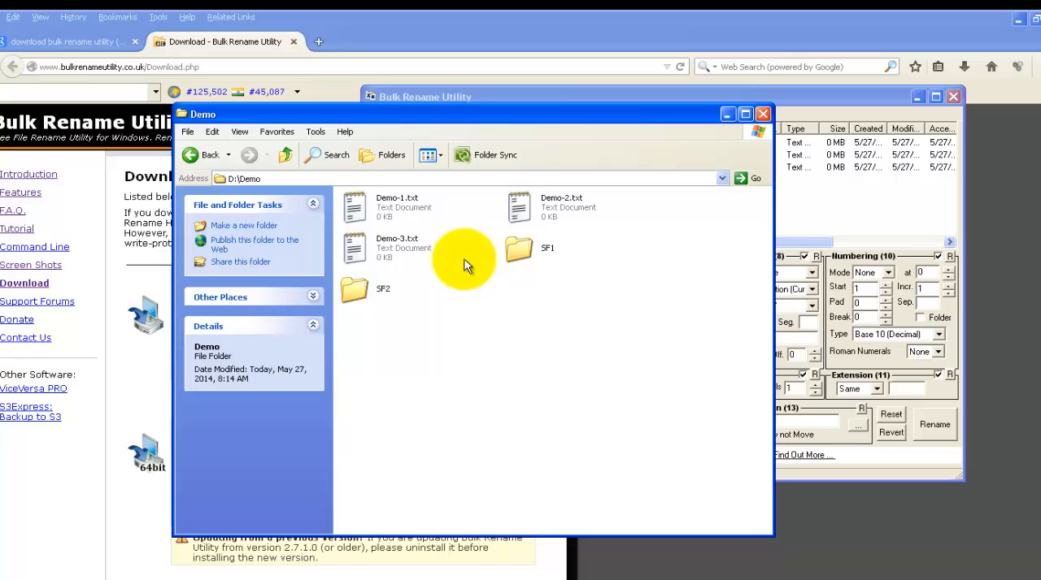
double_click(517, 247)
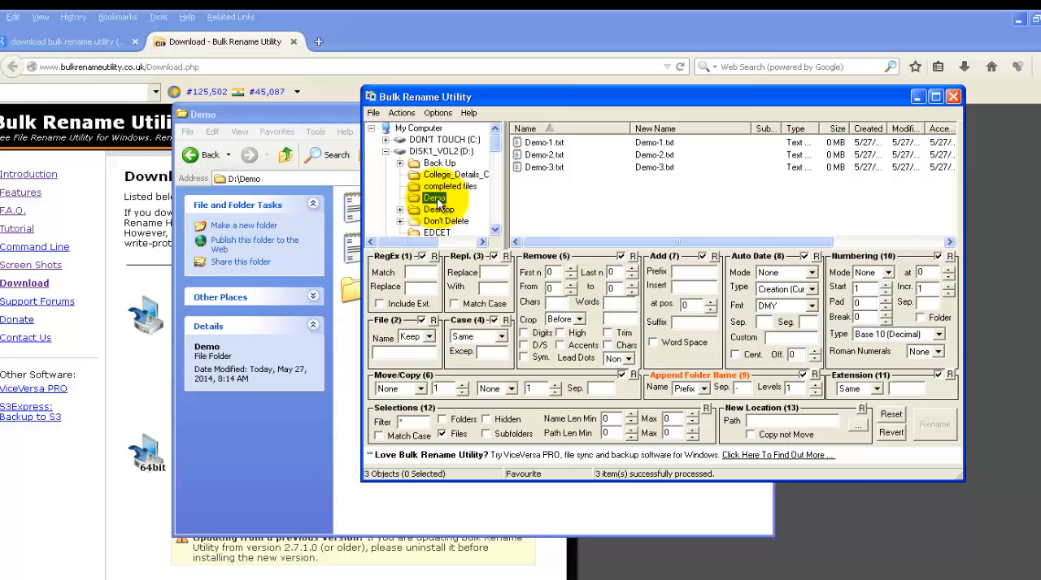
Step: Reload Demo with Subfolders ticked and select all seven files across Demo, SF1 and SF2
click(442, 153)
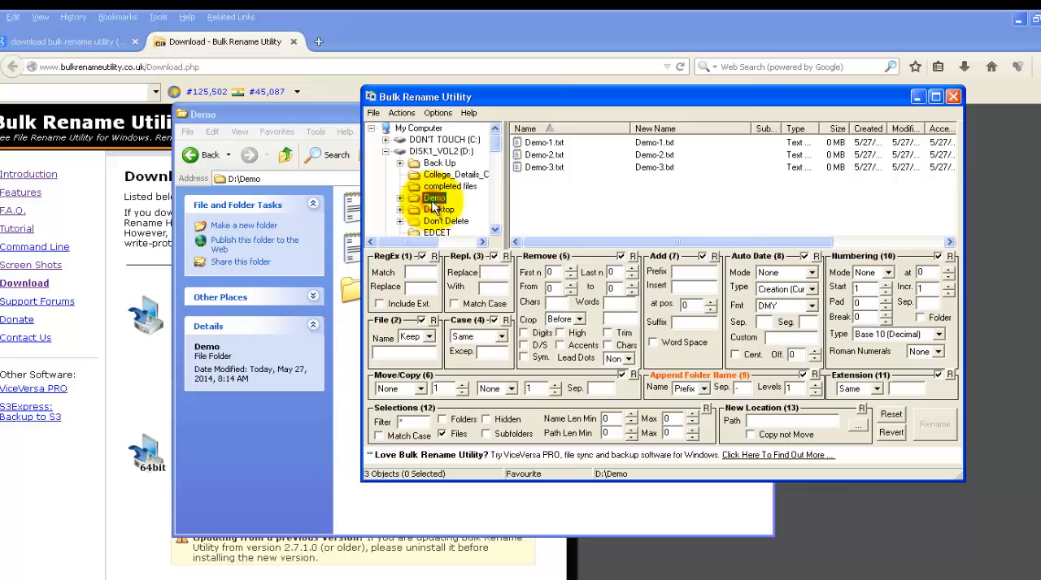
click(400, 199)
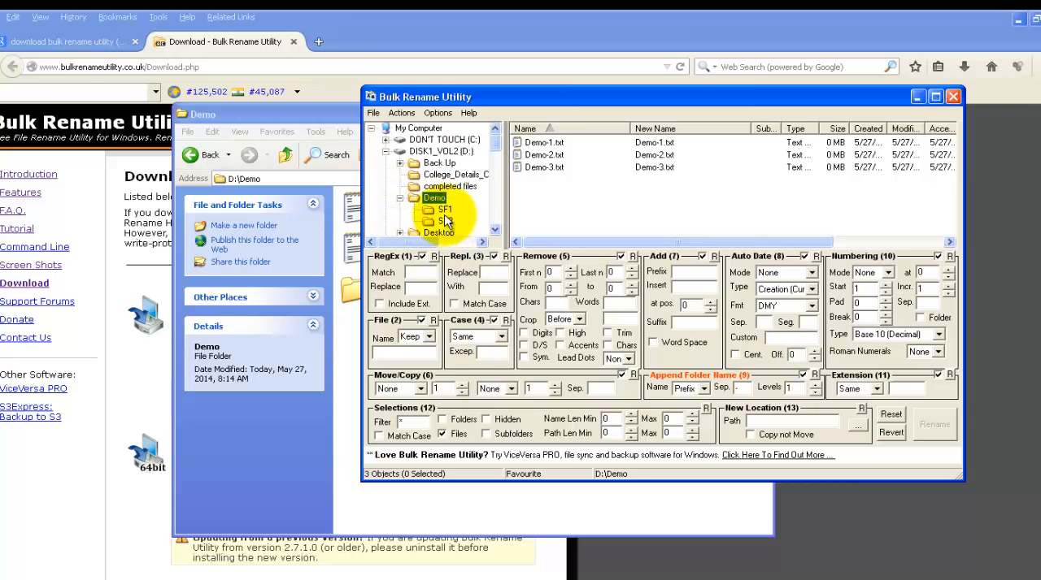
click(445, 221)
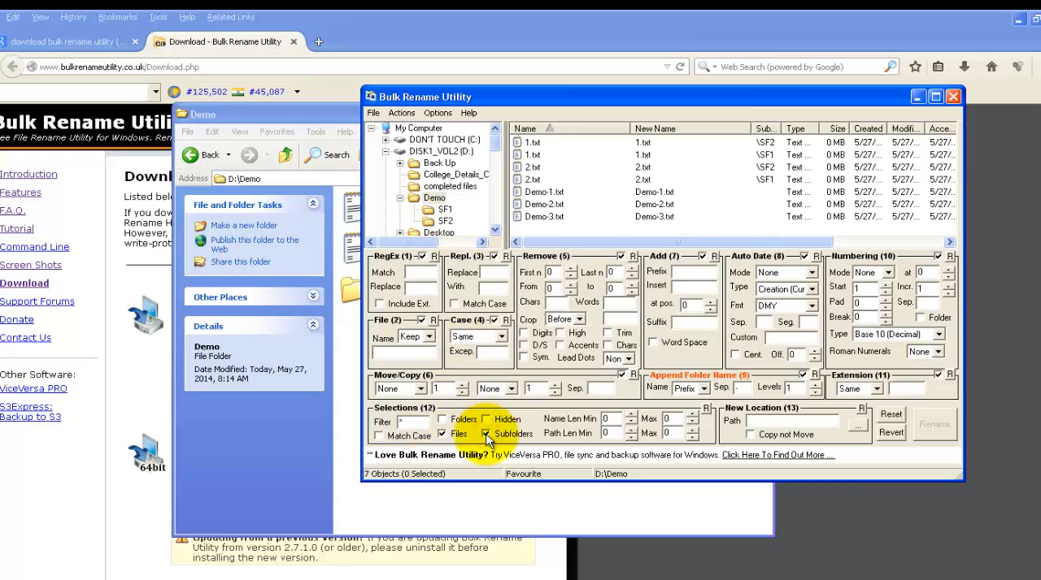
click(486, 433)
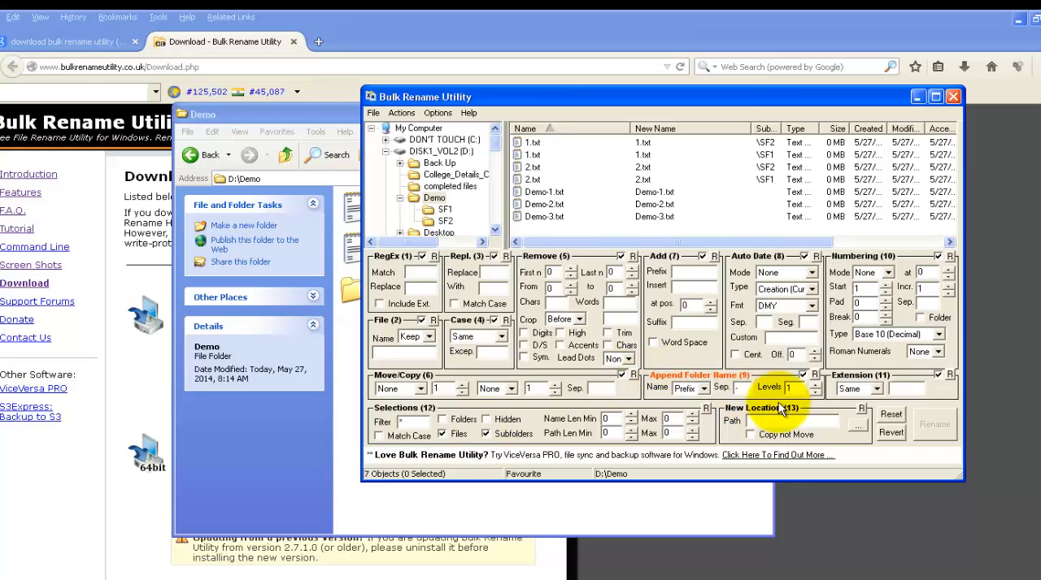
click(543, 203)
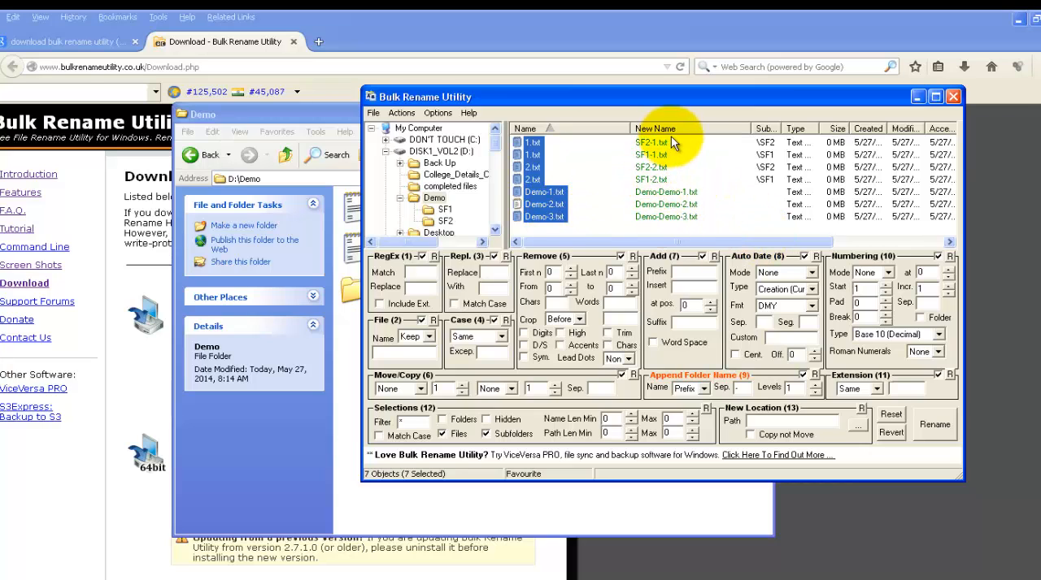
mouse_move(651, 215)
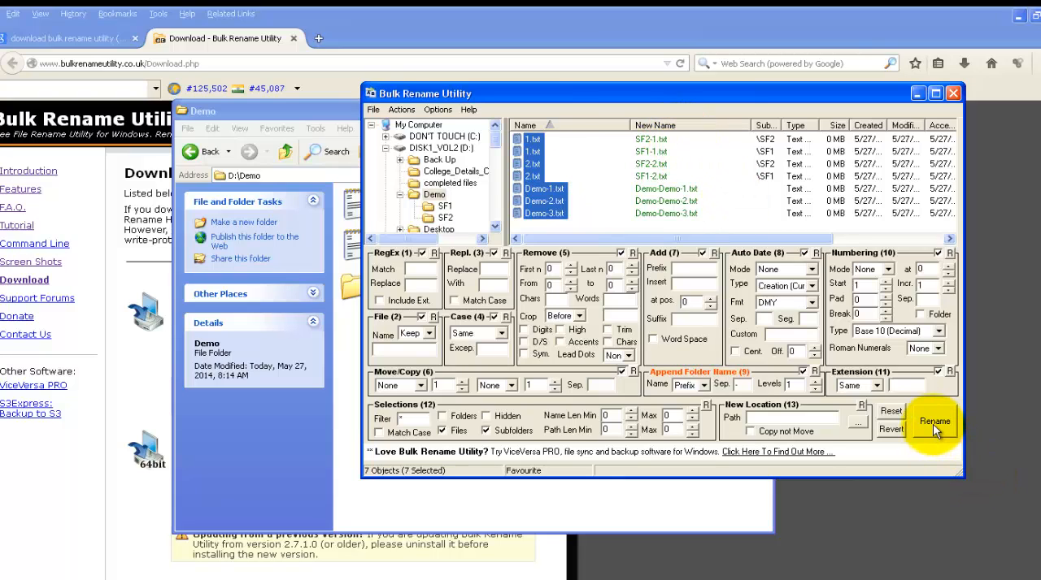
Step: Rename the seven files with folder prefixes (e.g. SF2-1.txt, Demo-Demo-1.txt) and check SF2
click(933, 423)
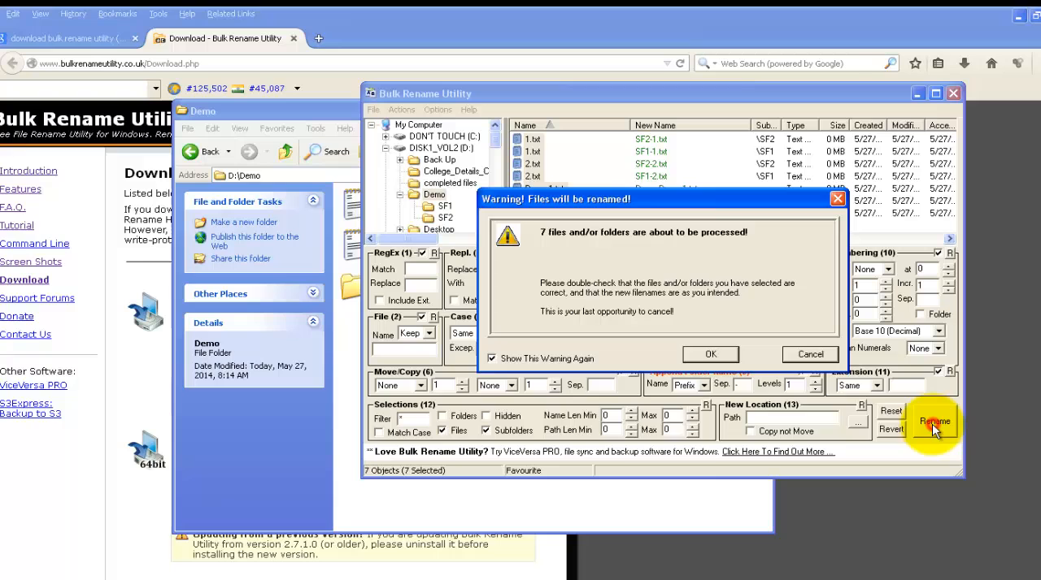
click(709, 353)
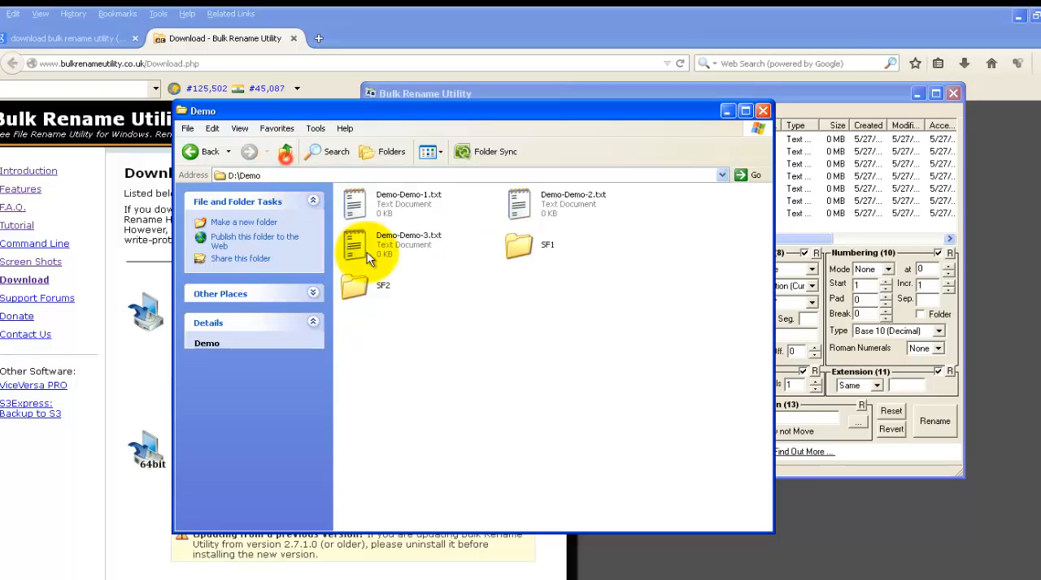
double_click(354, 284)
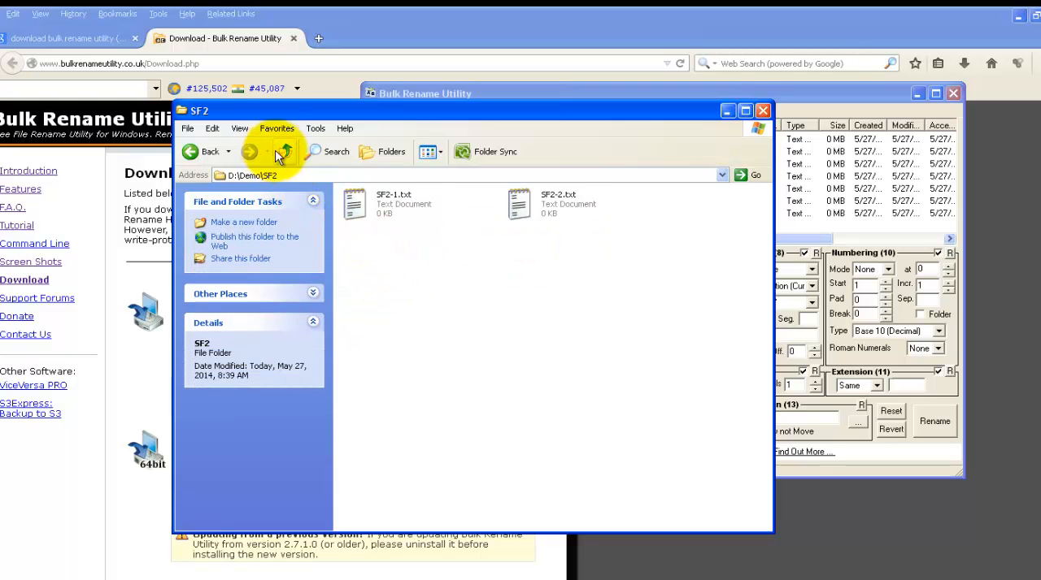